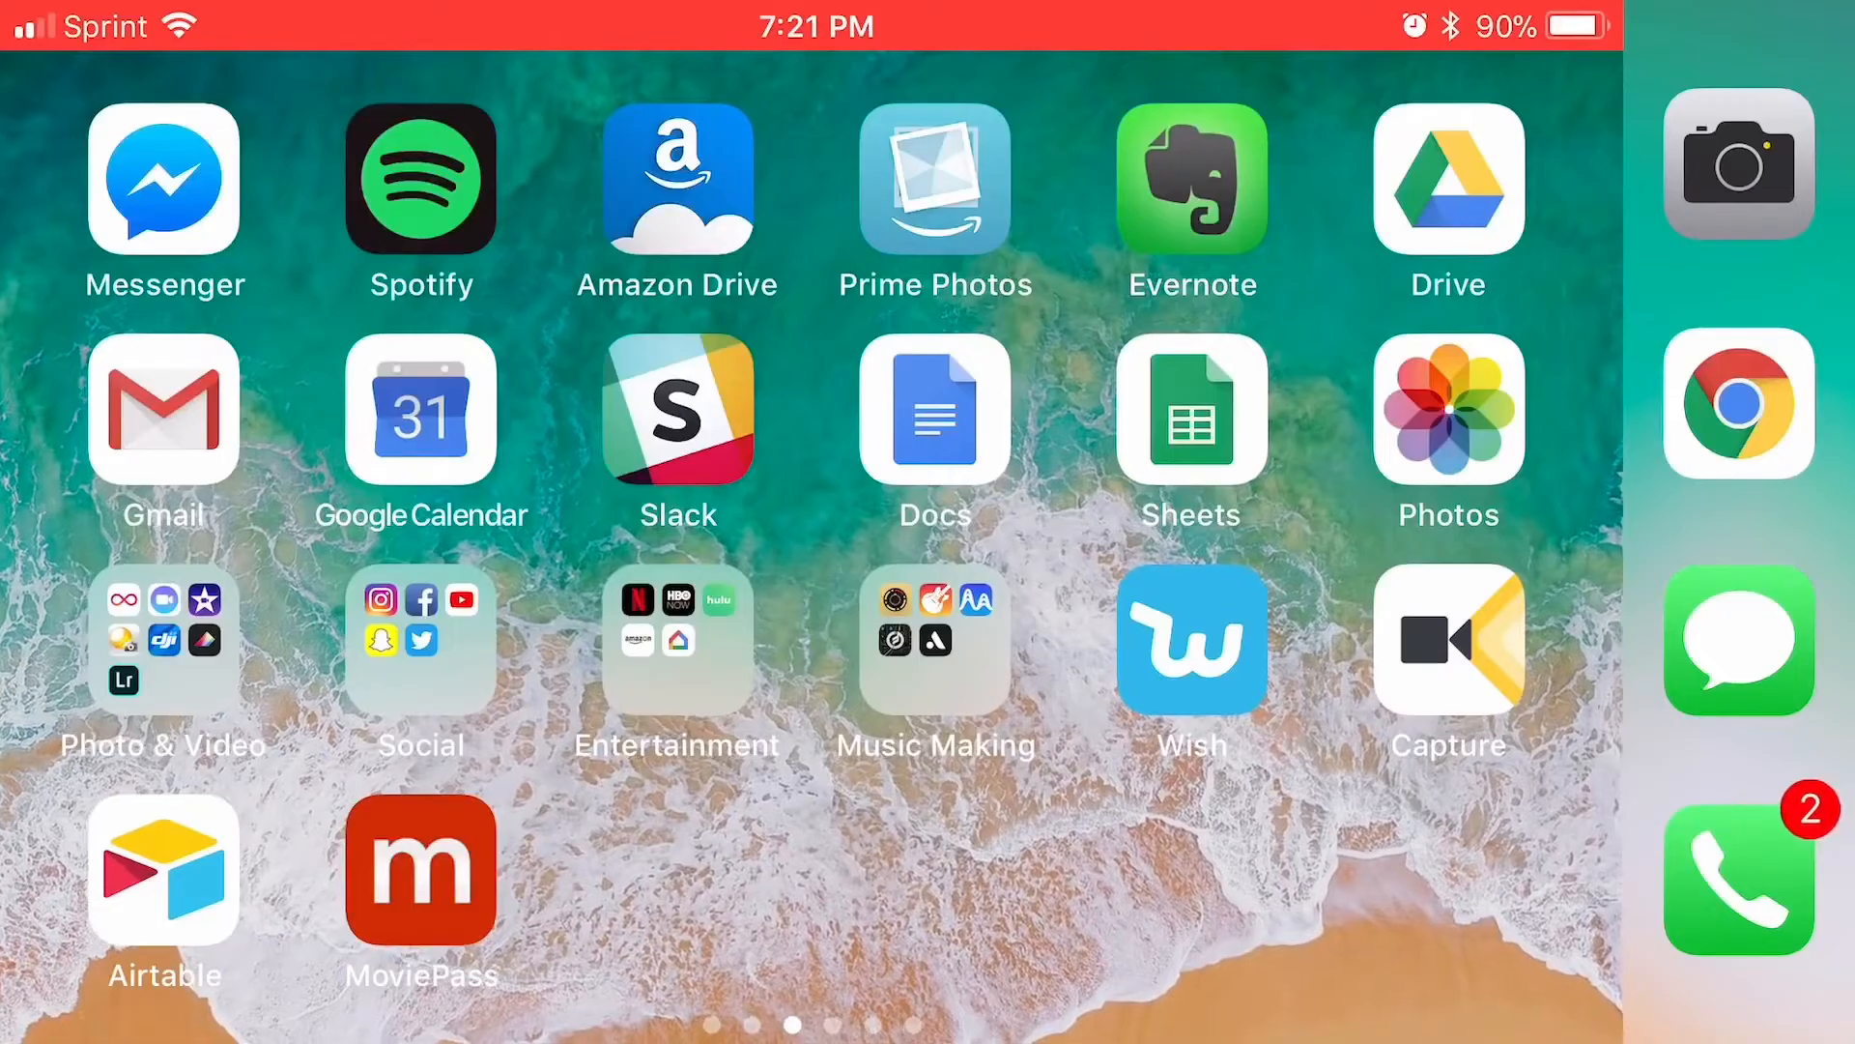
Reveal the Music Making folder's apps: Figure, GarageBand, Medly, Model 15 and Auxy
left_click(935, 640)
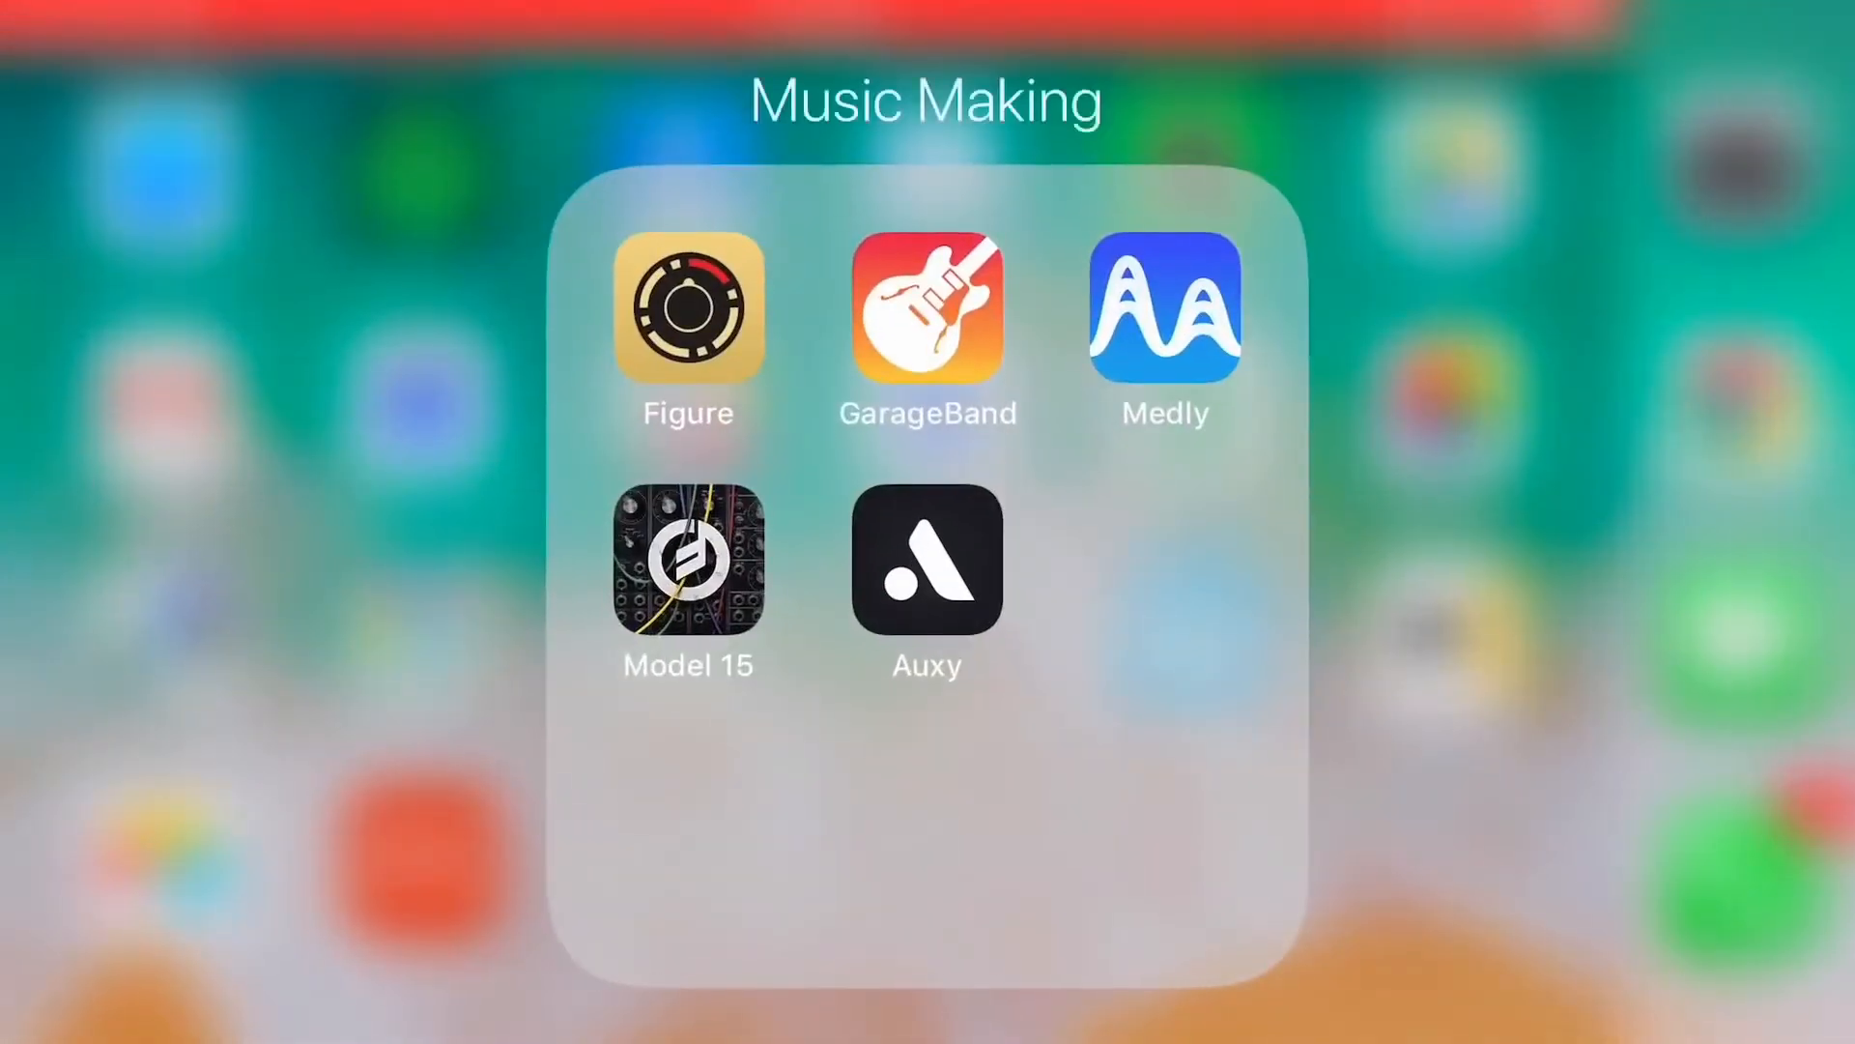
Launch GarageBand and show the full Recents list of songs (My Song 14, 15, 13, 12)
left_click(926, 307)
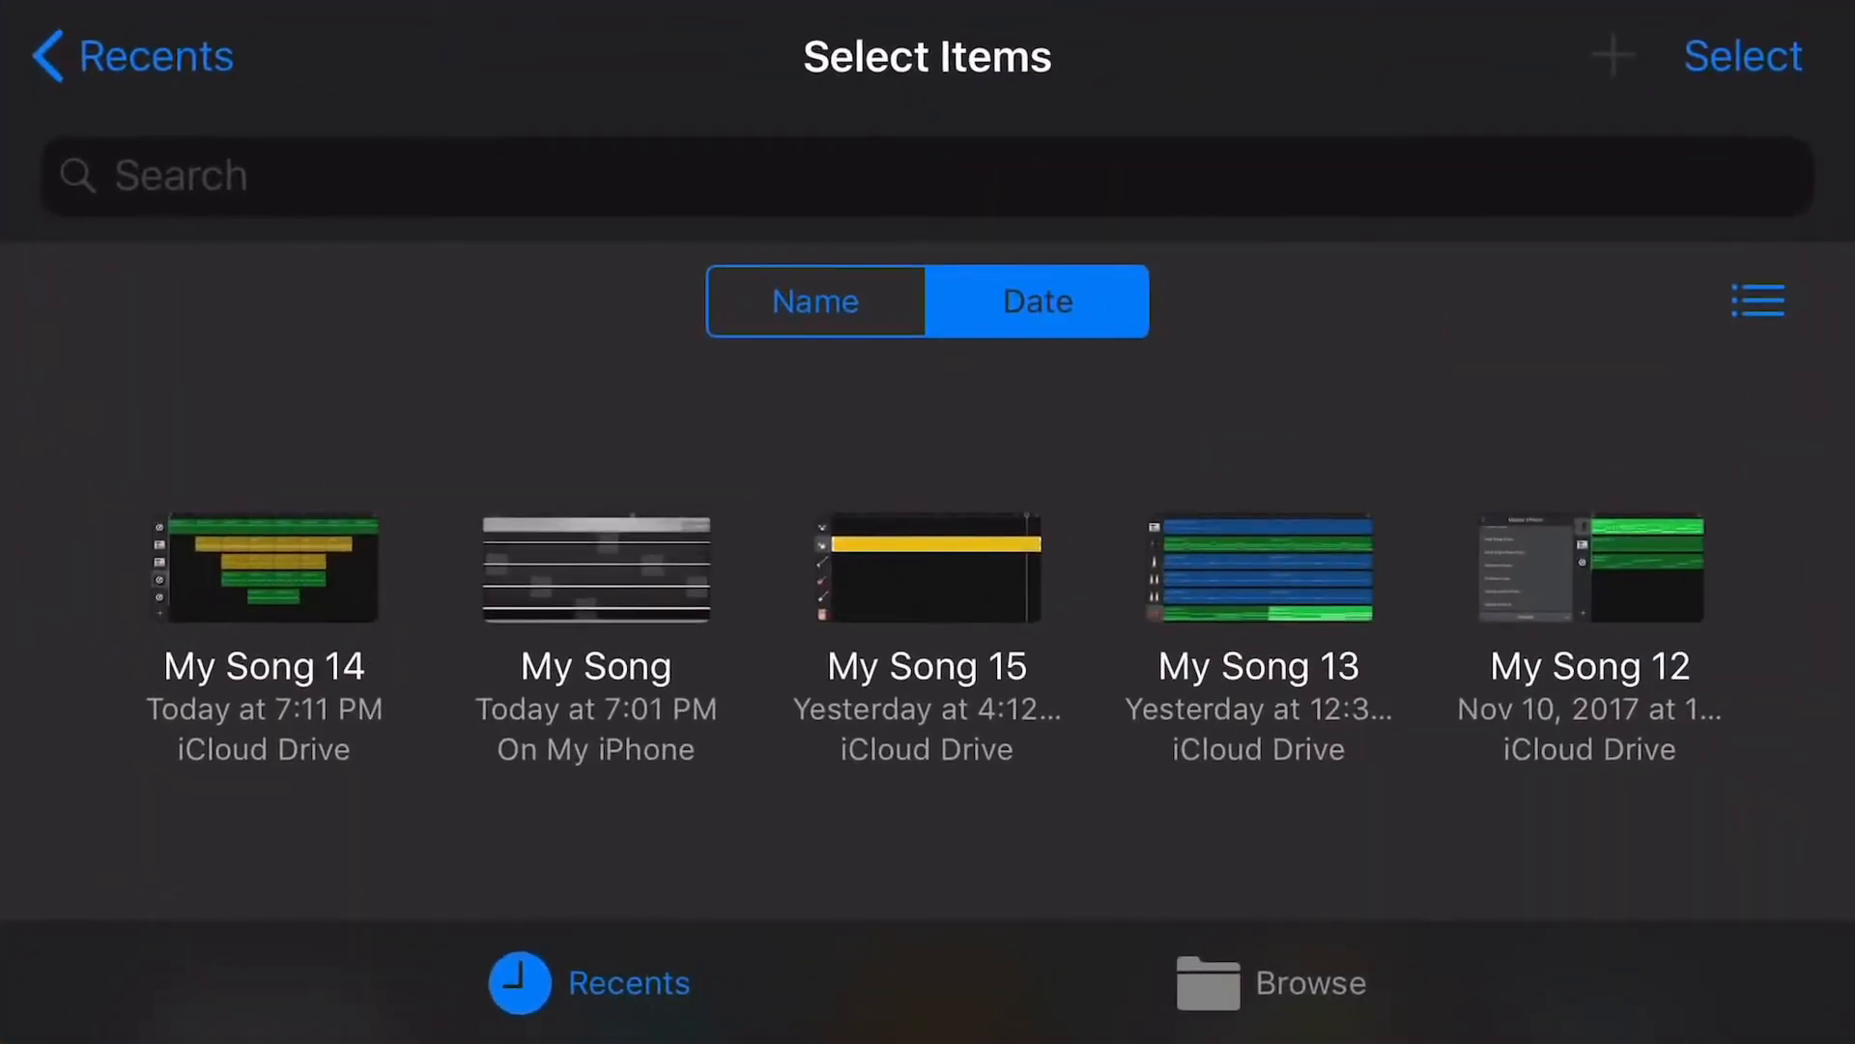
scroll("down", 3)
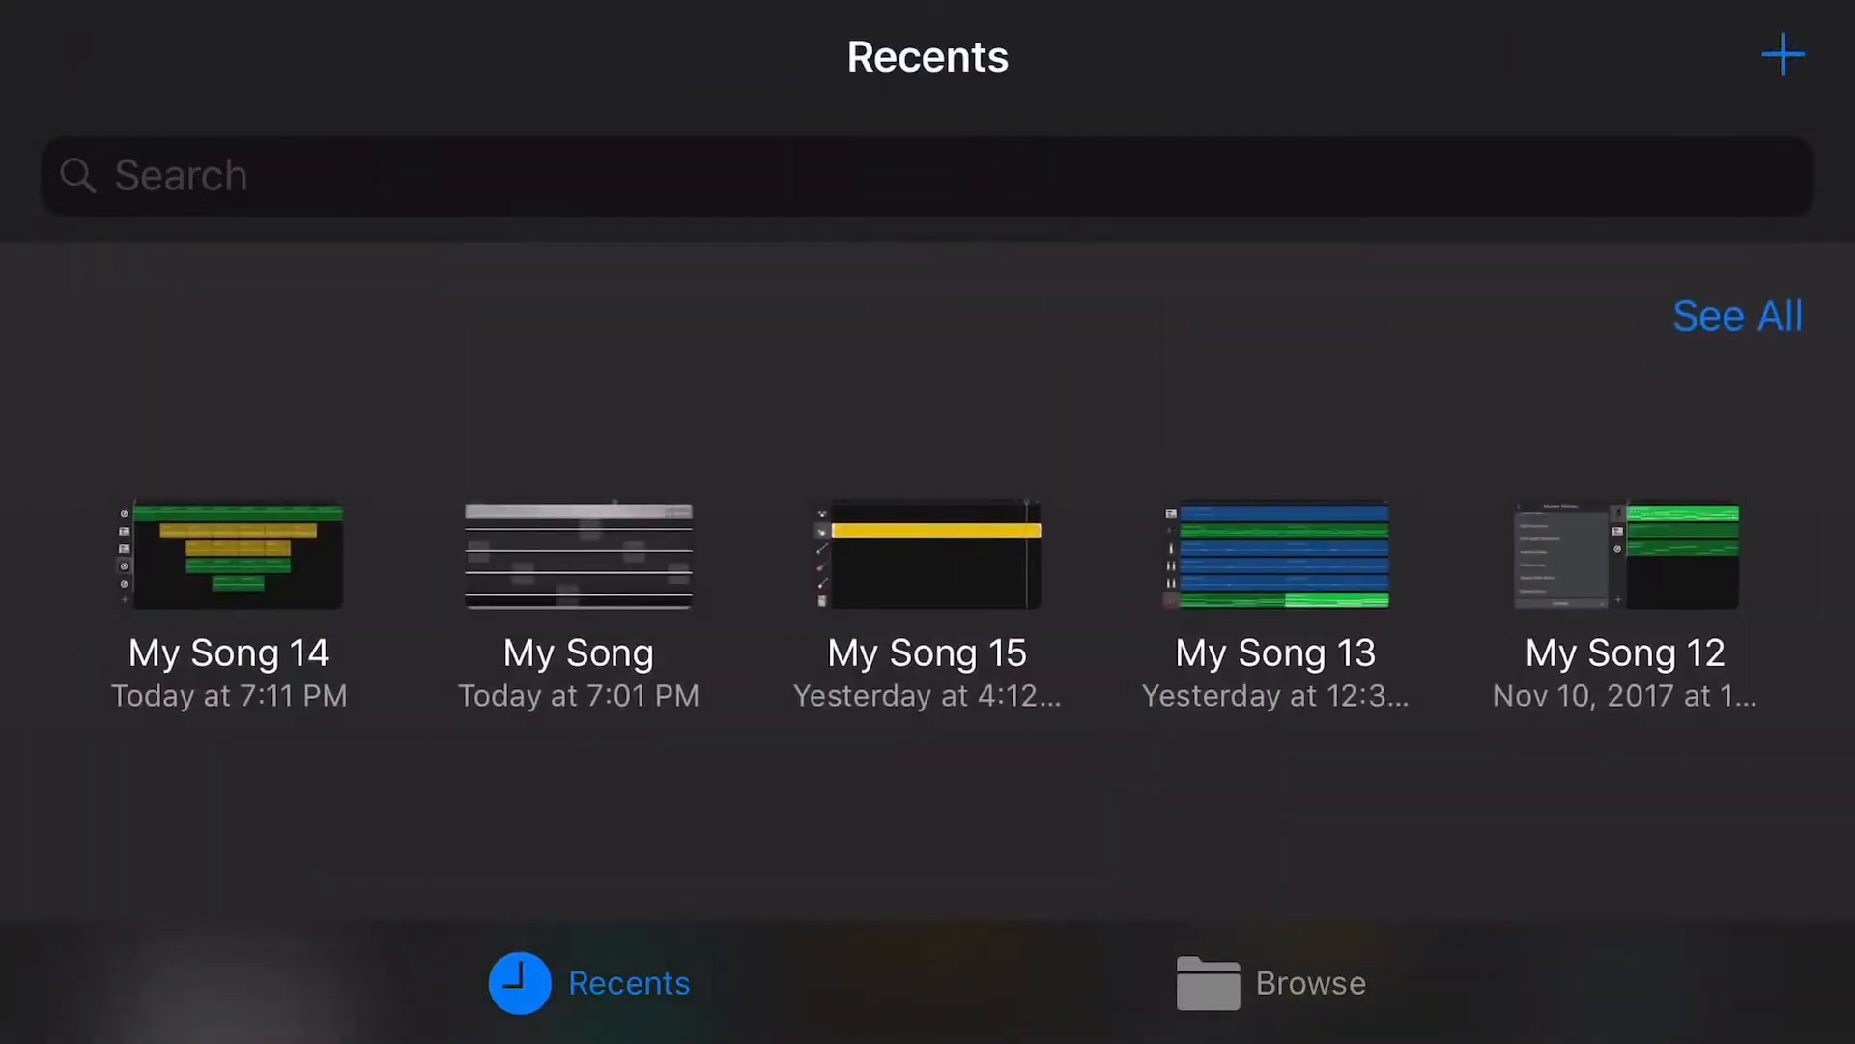
left_click(1738, 315)
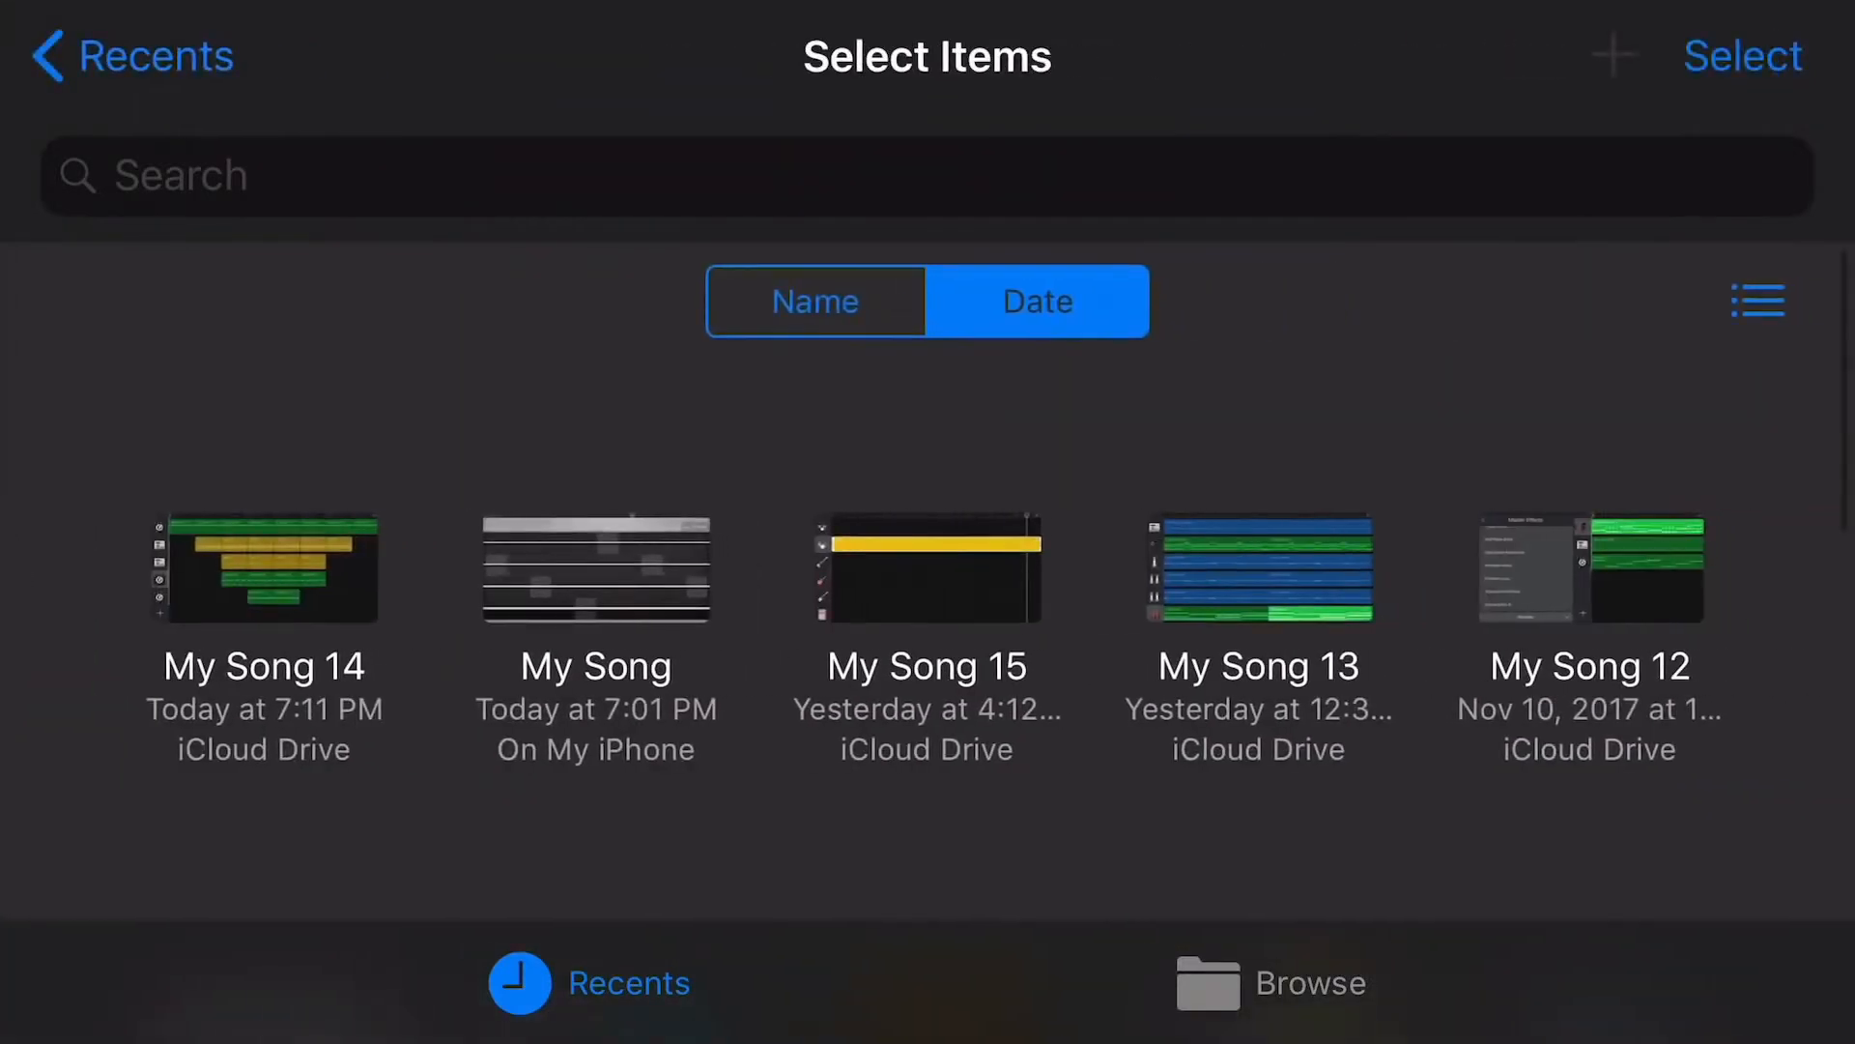
Select My Song 4 in the browser and bring up its Share Song format choices
left_click(1741, 56)
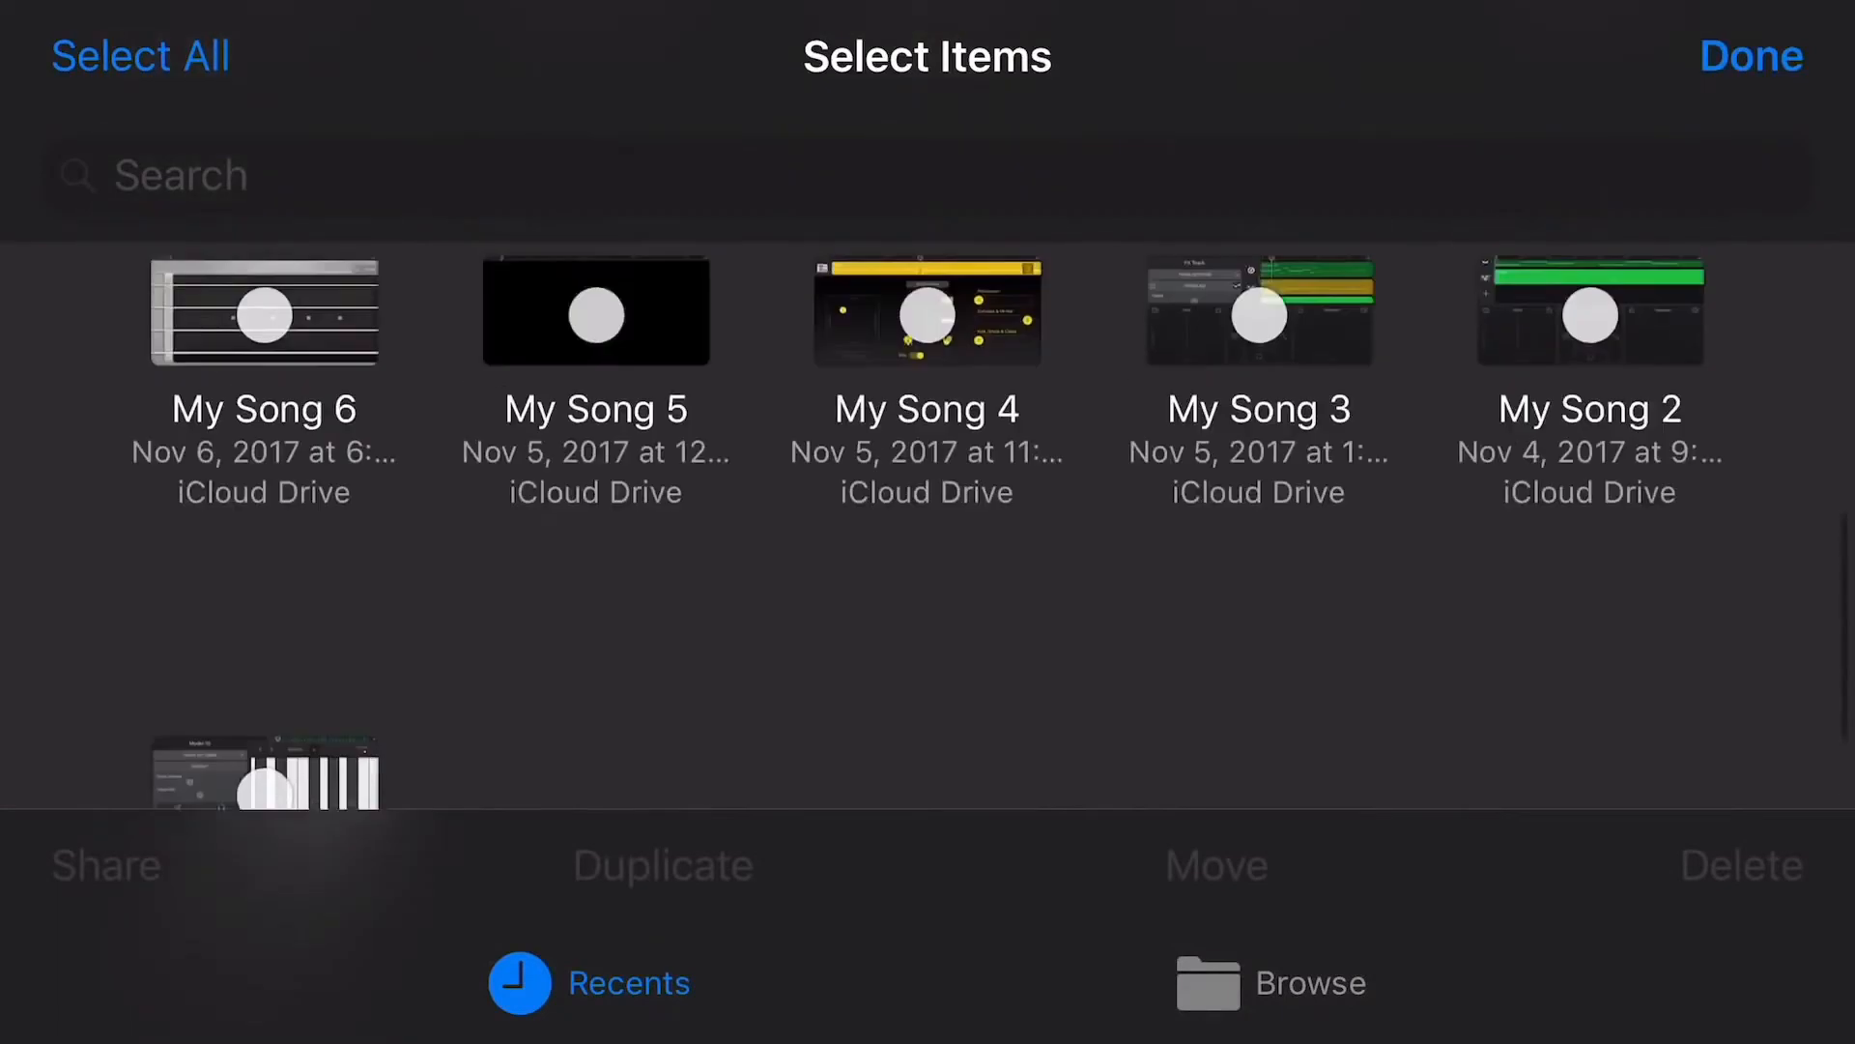
left_click(926, 313)
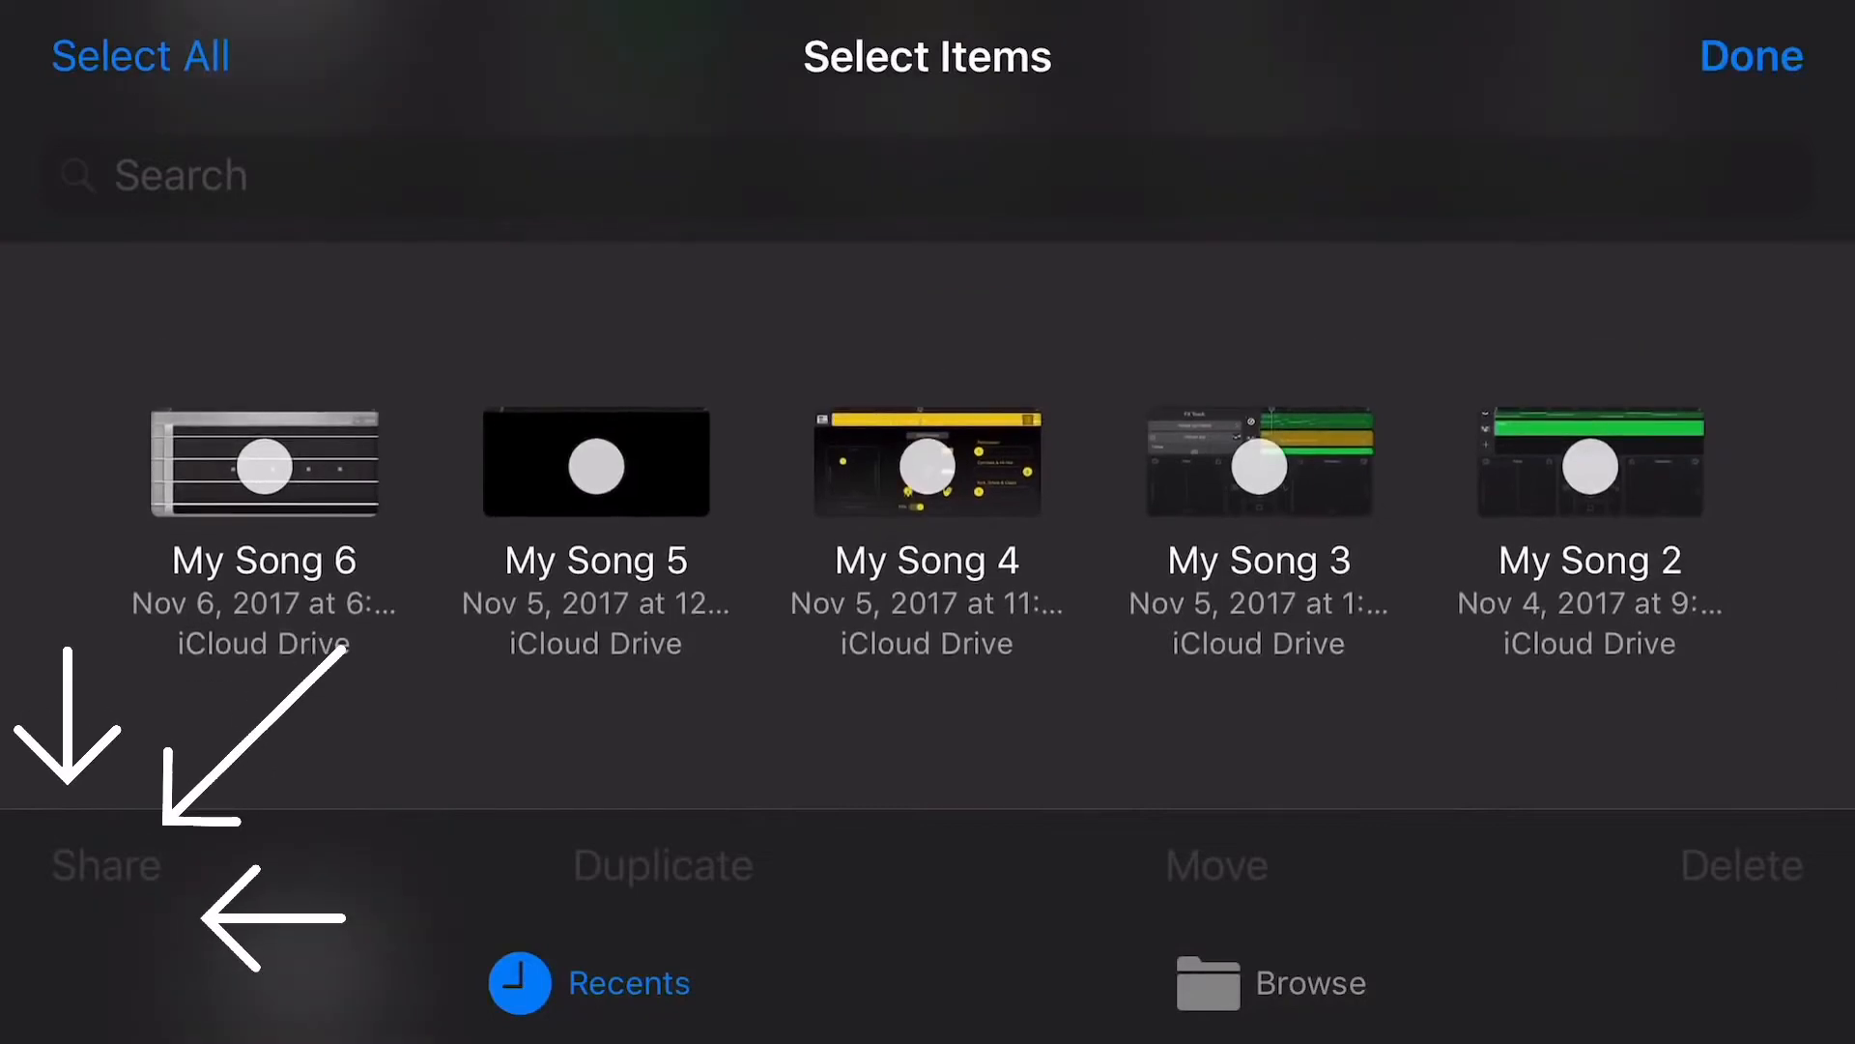
left_click(926, 464)
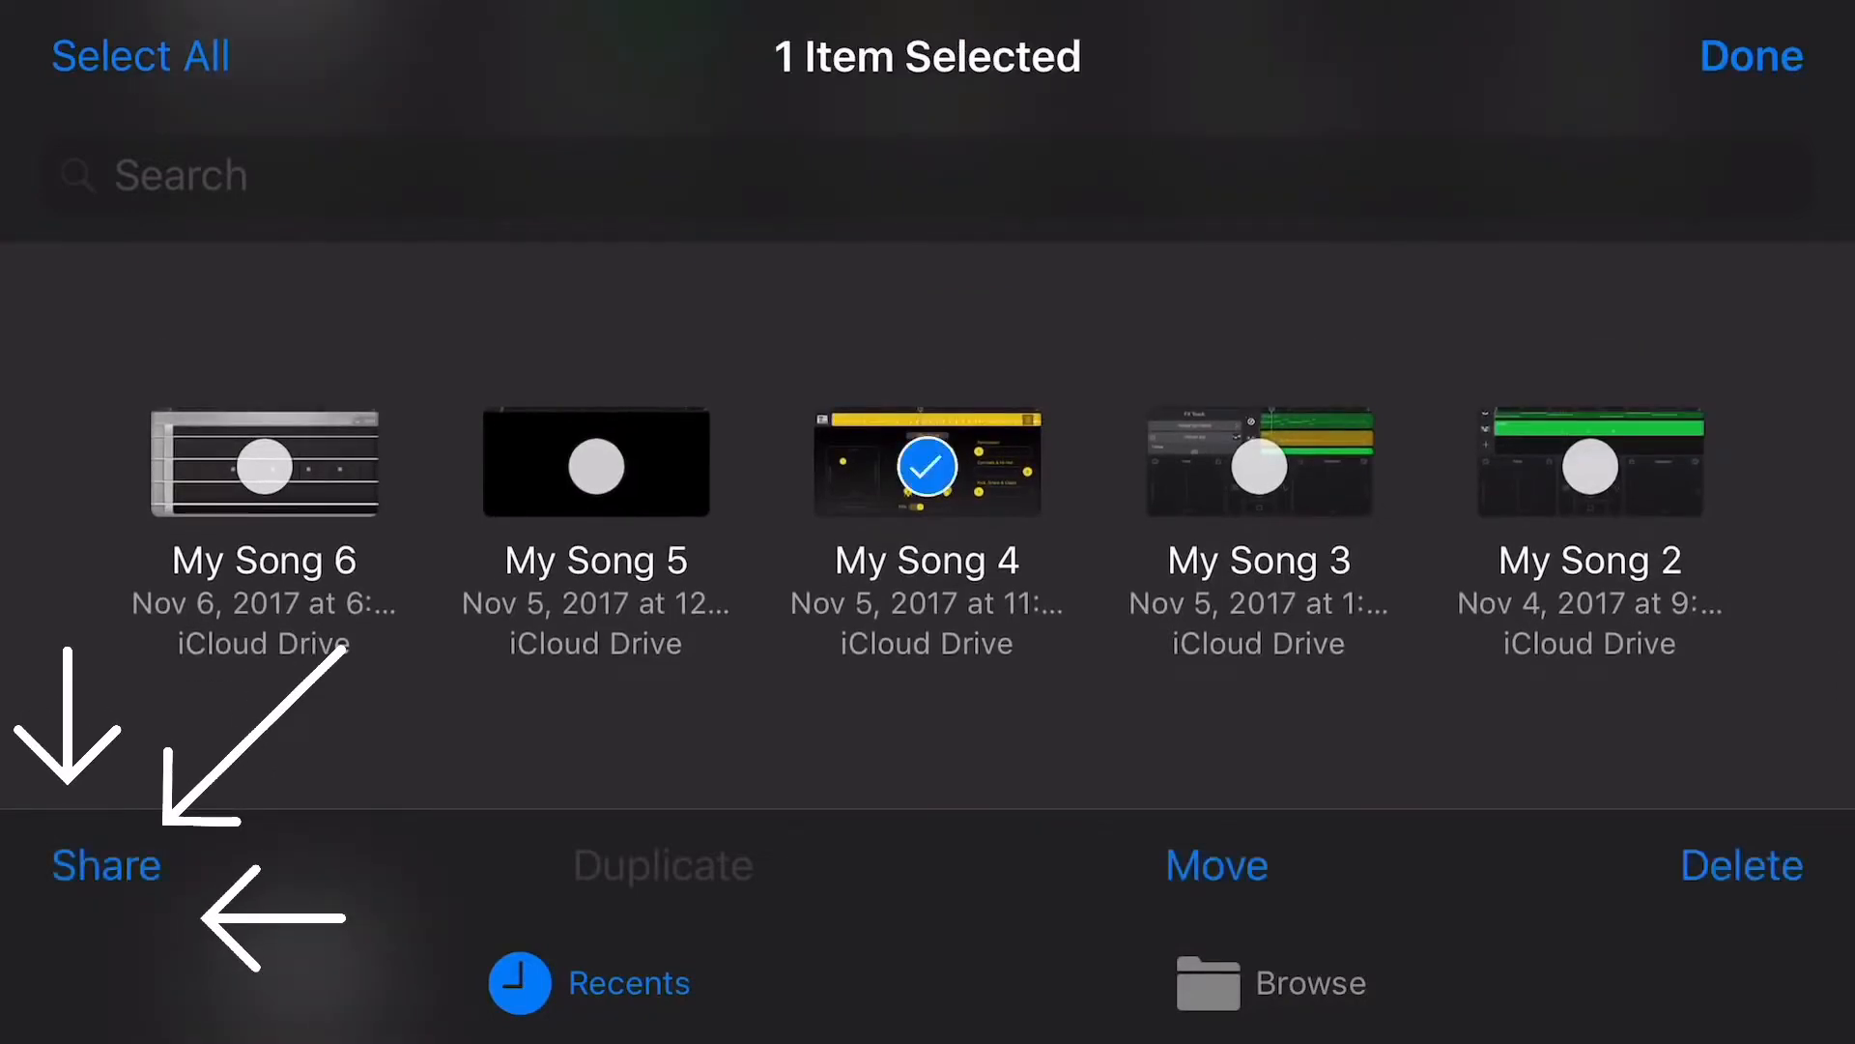
left_click(105, 866)
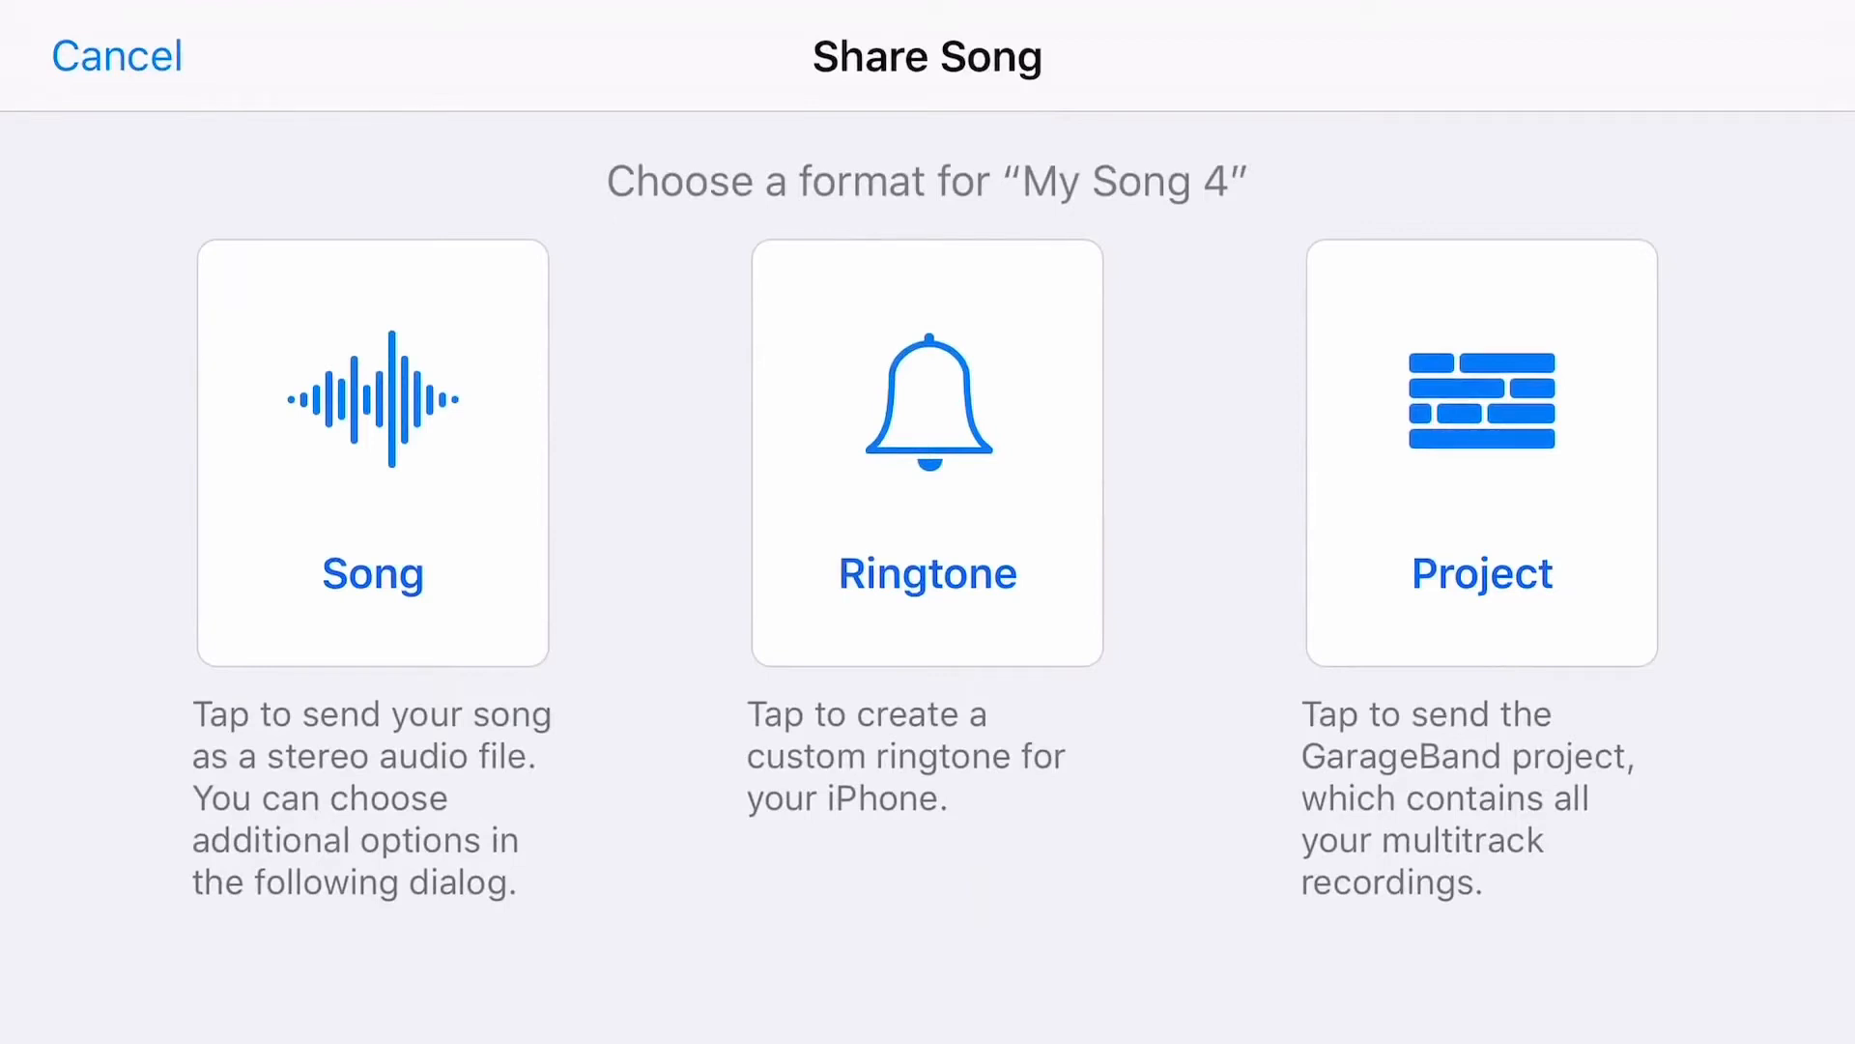
Choose the Song format so My Song 4 is shared as a stereo audio file
left_click(371, 455)
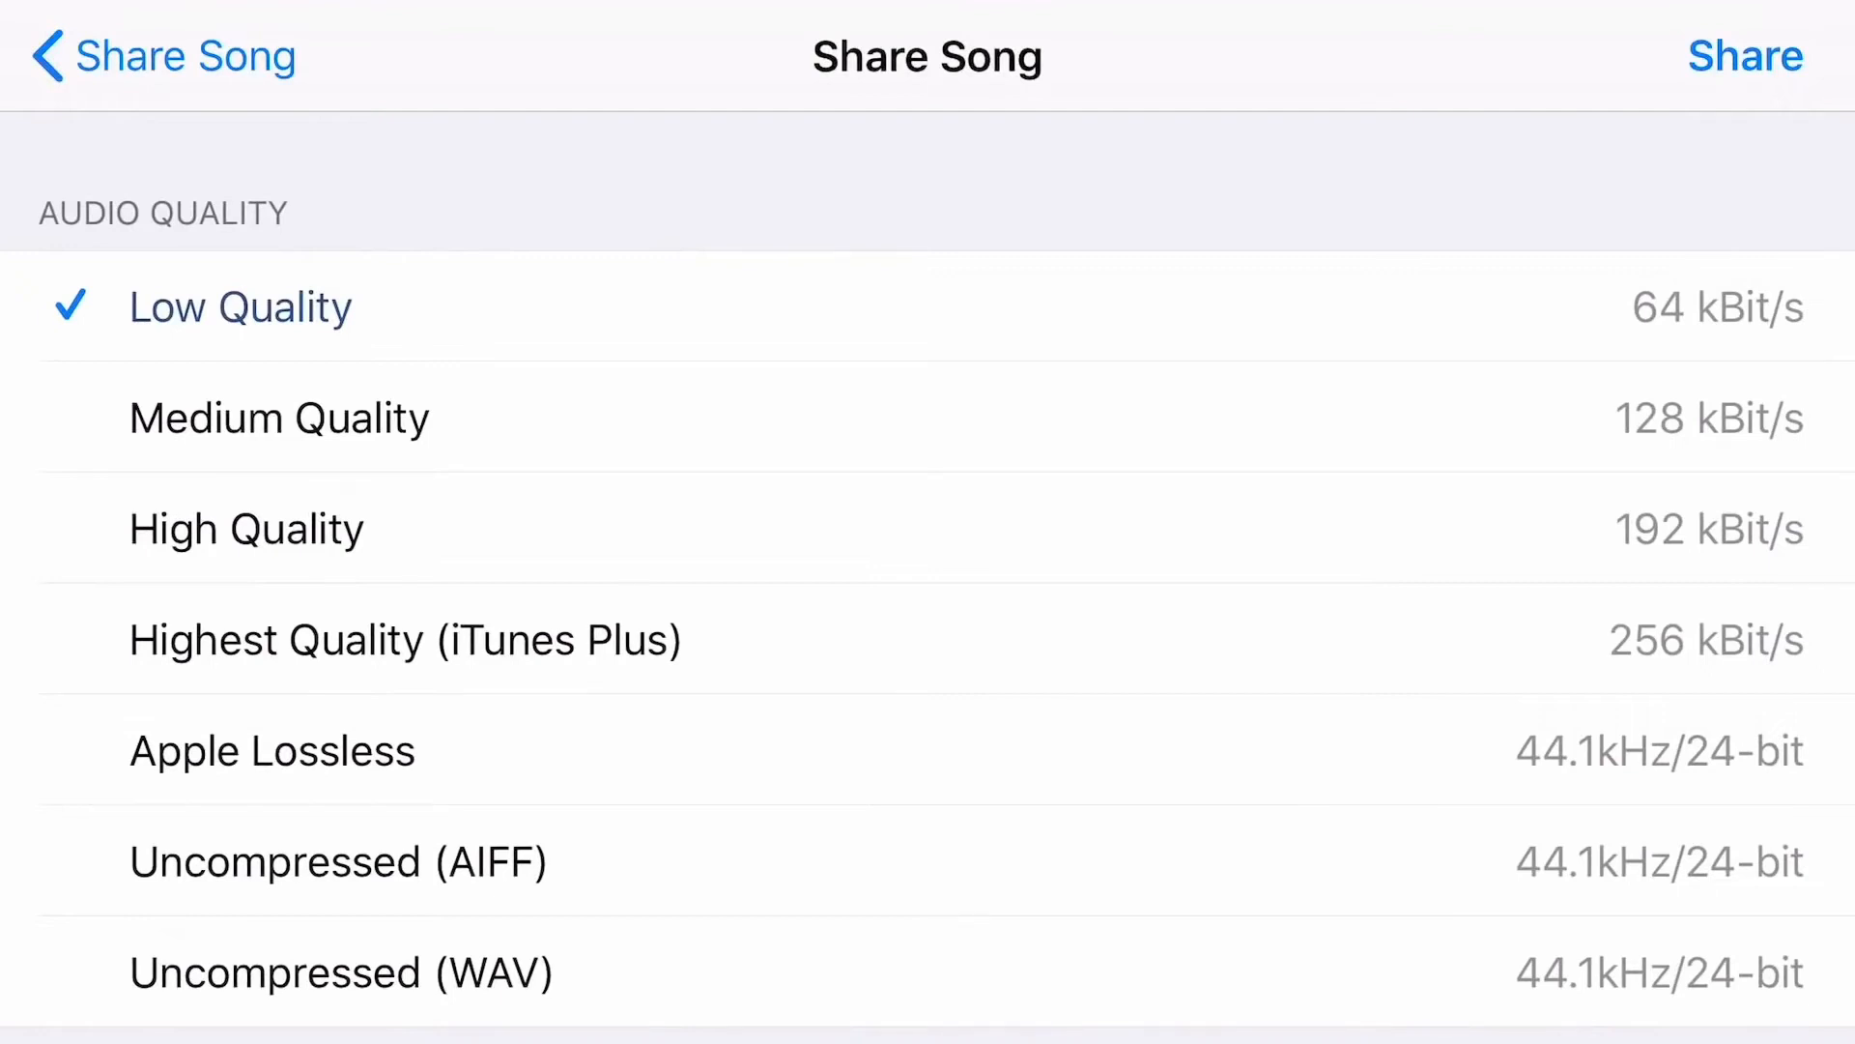
Export My Song 4 at Low Quality as an m4a and head to Save to Dropbox
left_click(1744, 56)
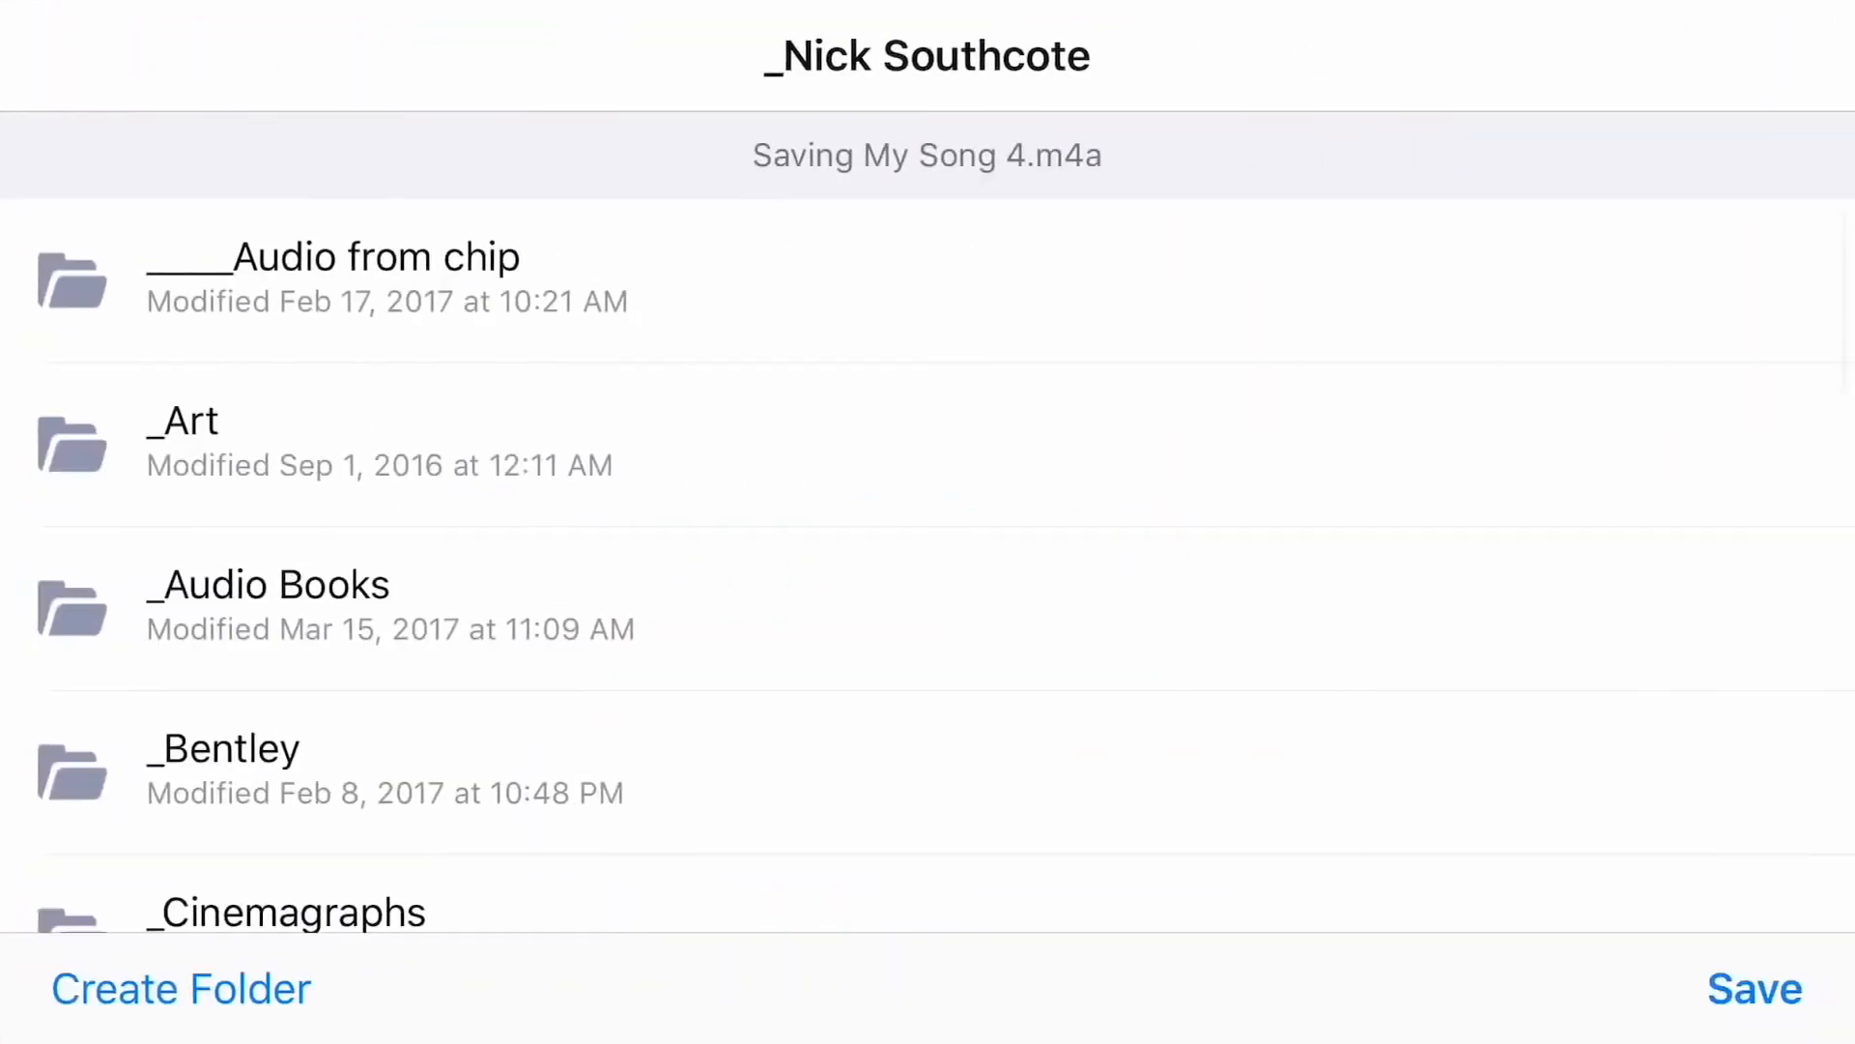
Save My Song 4.m4a into the Garage Band folder in Dropbox
scroll("down", 3)
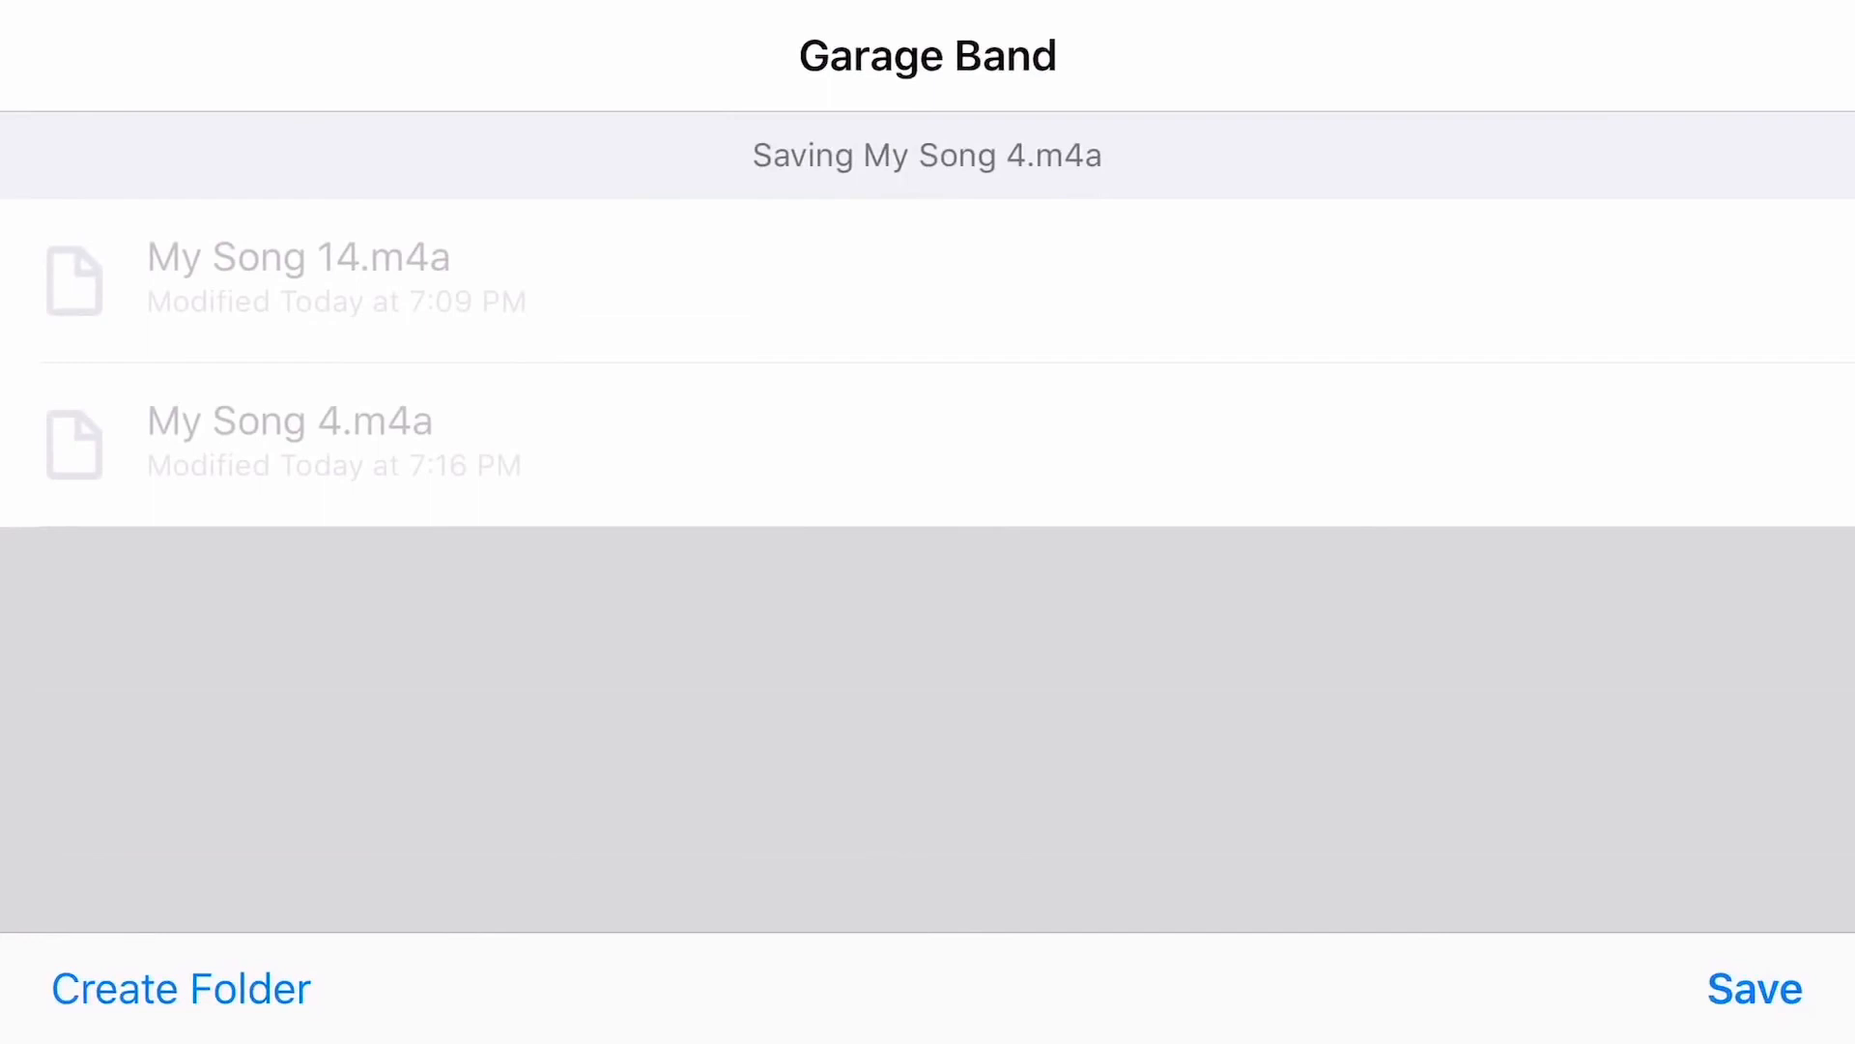
left_click(1753, 989)
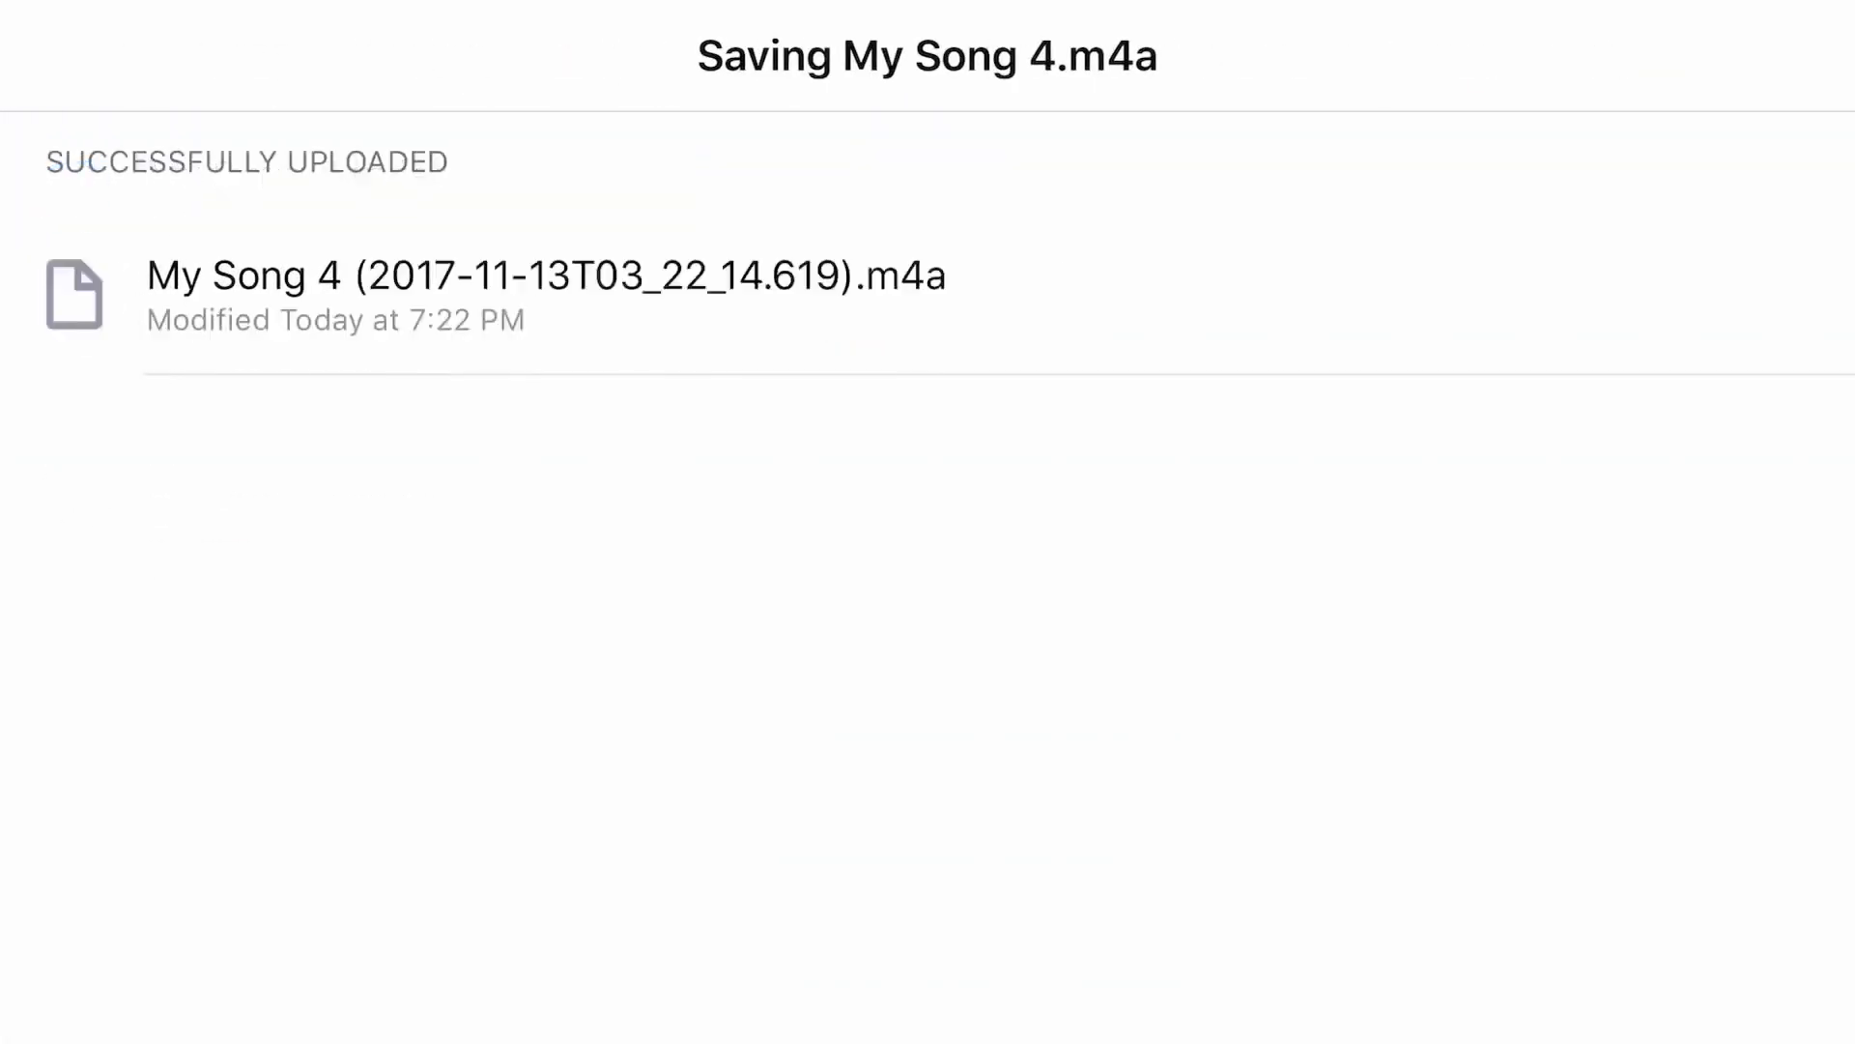